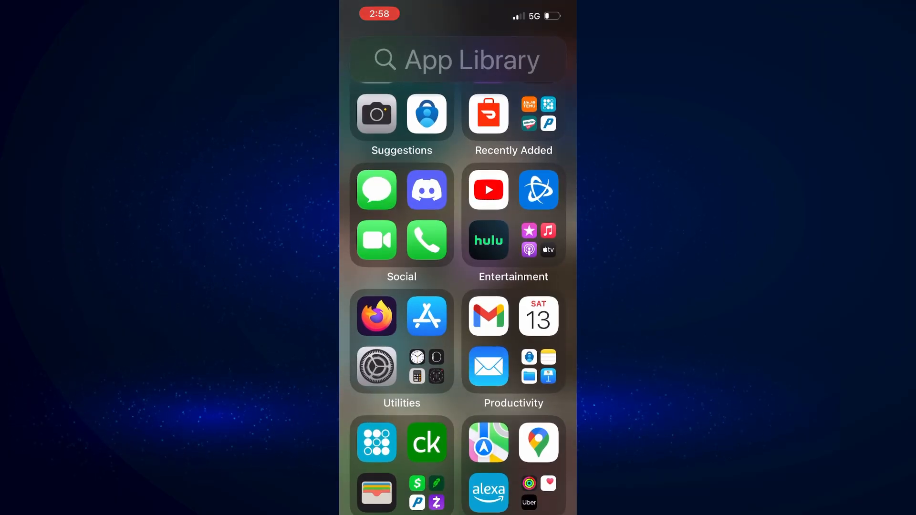
- Launch the App Store from the Utilities folder of the App Library
{"action": "left_click", "coordinate": [426, 316]}
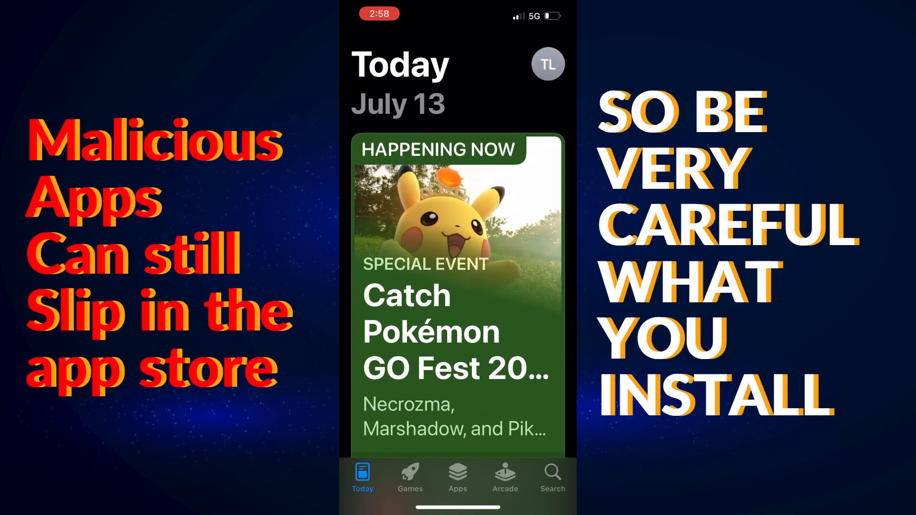
{"action": "scroll", "scroll_direction": "down", "scroll_amount": 3}
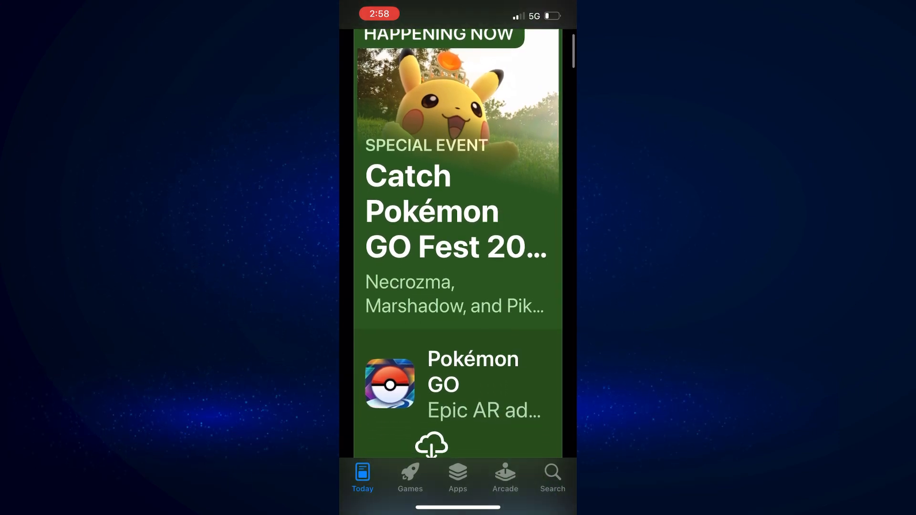
{"action": "scroll", "scroll_direction": "down", "scroll_amount": 3}
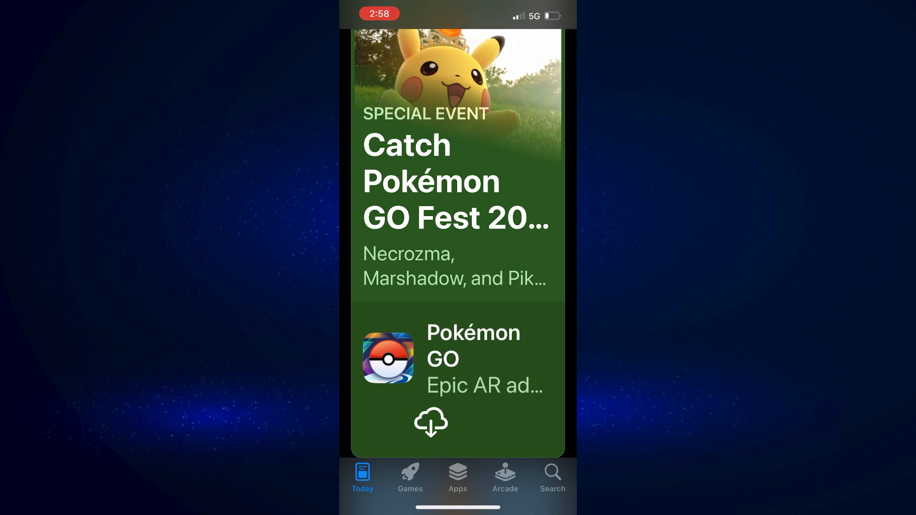
{"action": "left_click", "coordinate": [551, 474]}
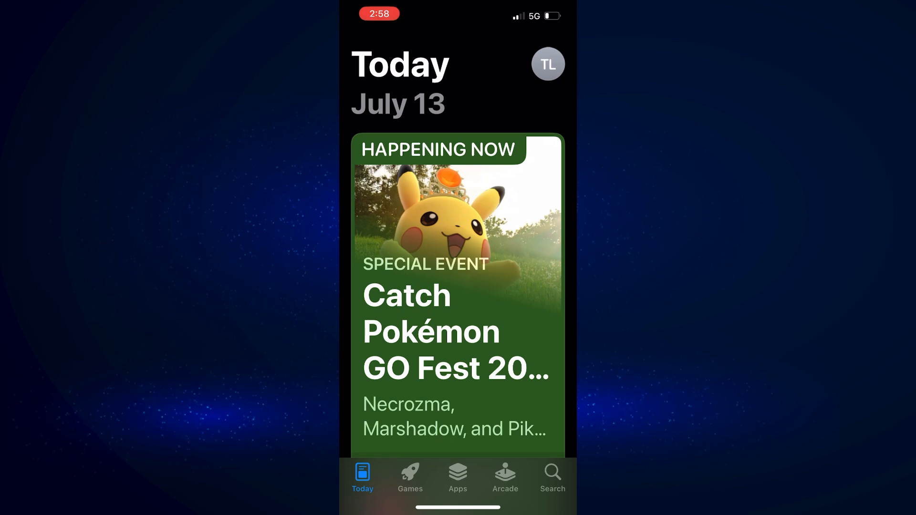
{"action": "scroll", "scroll_direction": "down", "scroll_amount": 3}
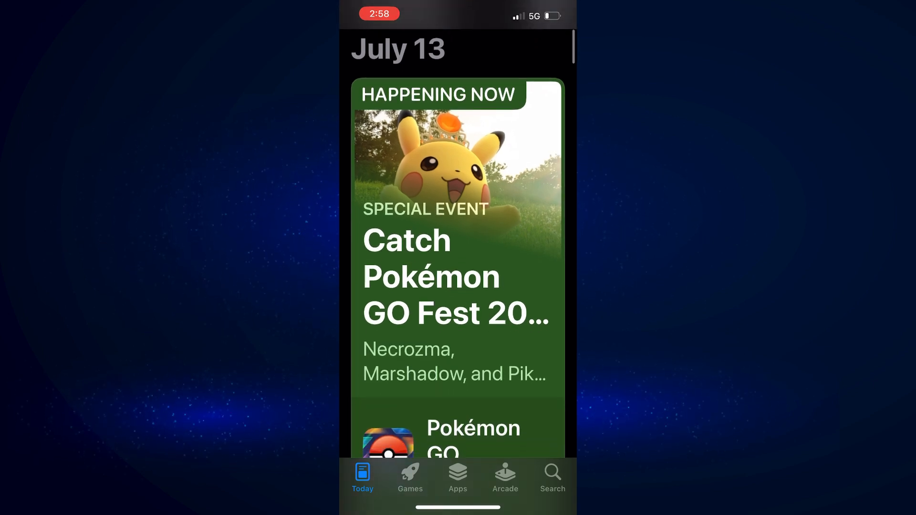
{"action": "scroll", "scroll_direction": "down", "scroll_amount": 3}
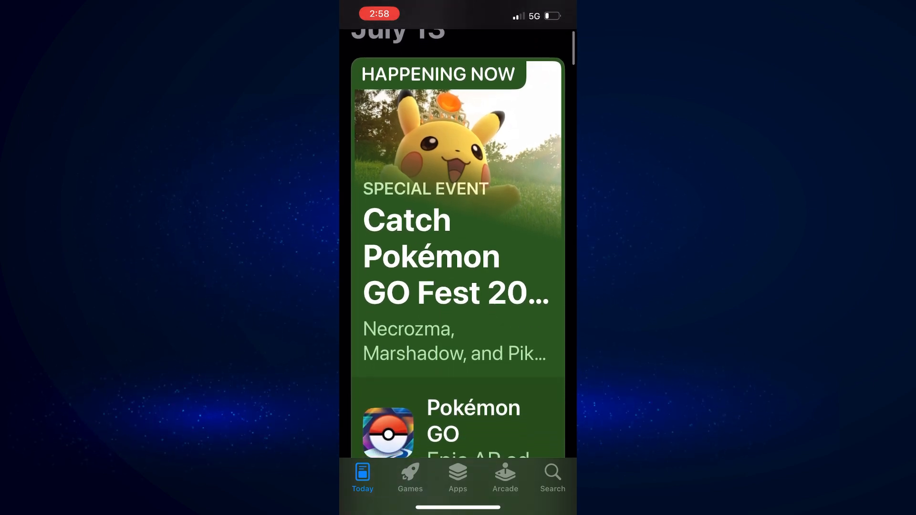
{"action": "scroll", "scroll_direction": "down", "scroll_amount": 3}
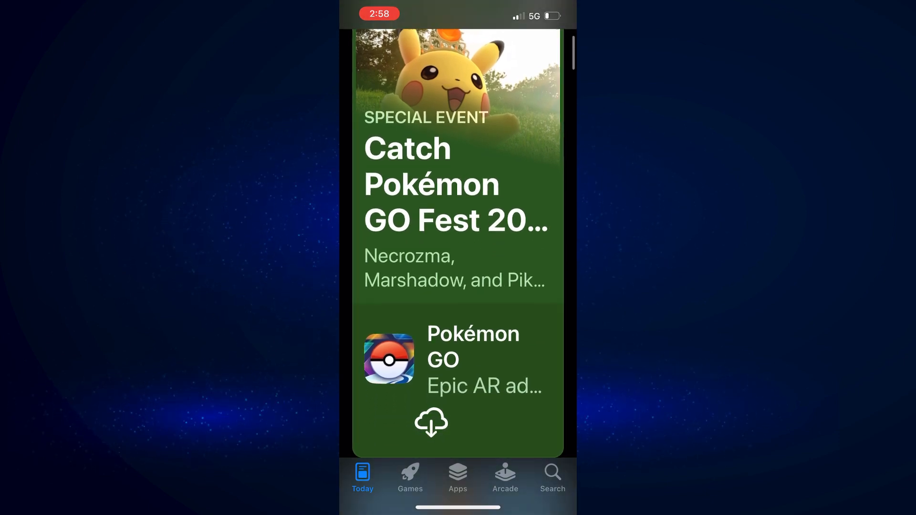
{"action": "scroll", "scroll_direction": "down", "scroll_amount": 3}
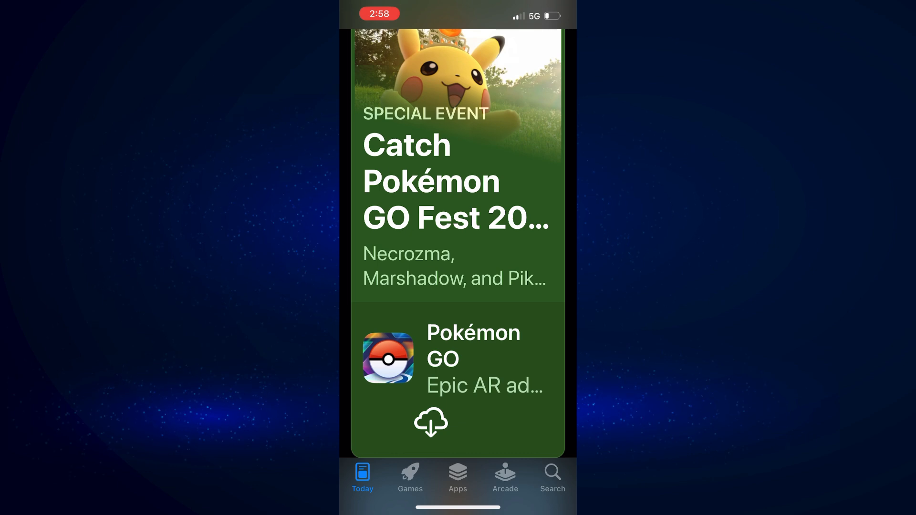
- Search the App Store for 'yahoo', bringing Yahoo Mail to the top of the results
{"action": "left_click", "coordinate": [551, 477]}
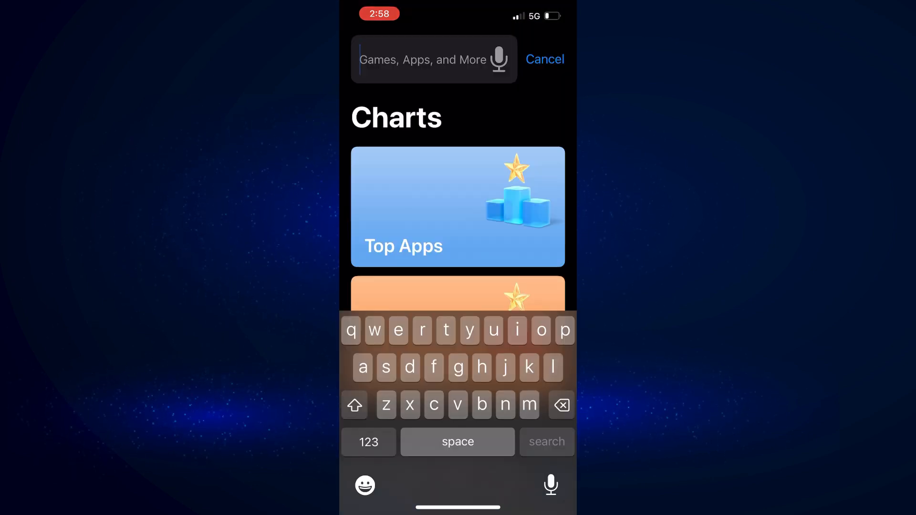
{"action": "type", "text": "yah"}
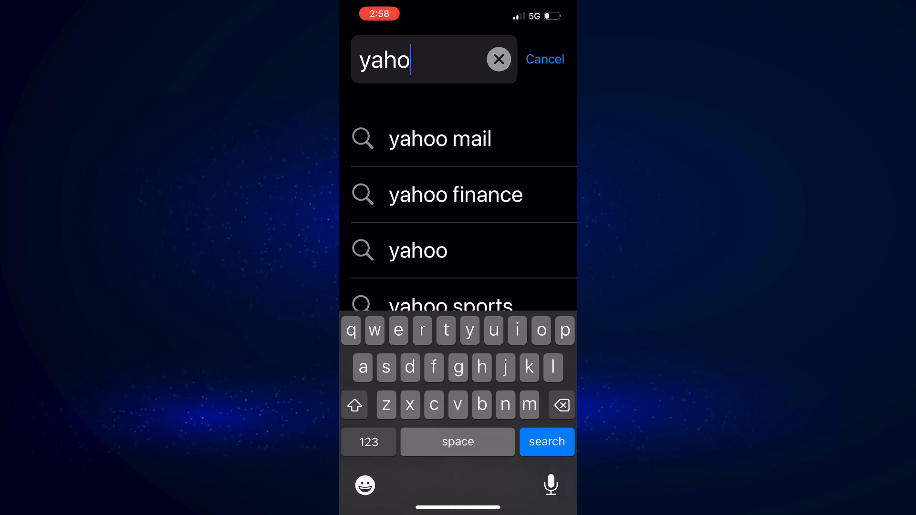
{"action": "type", "text": "o"}
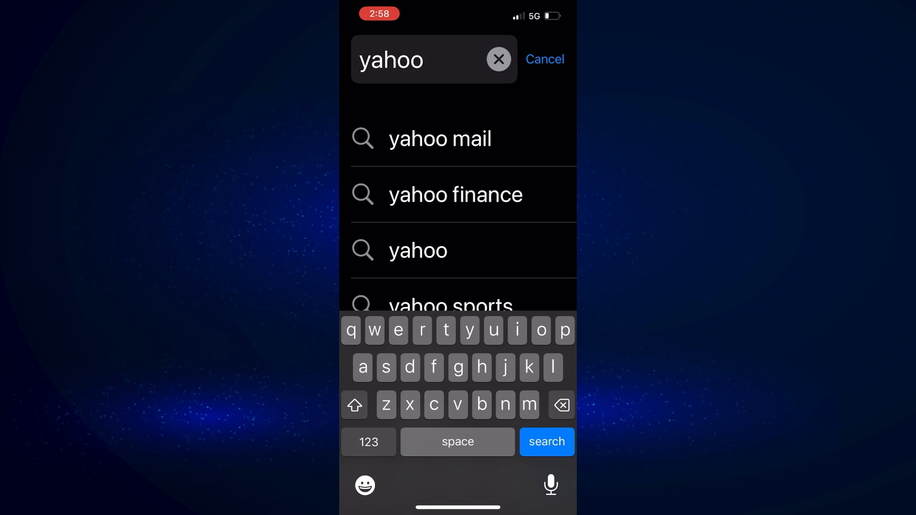
{"action": "left_click", "coordinate": [546, 442]}
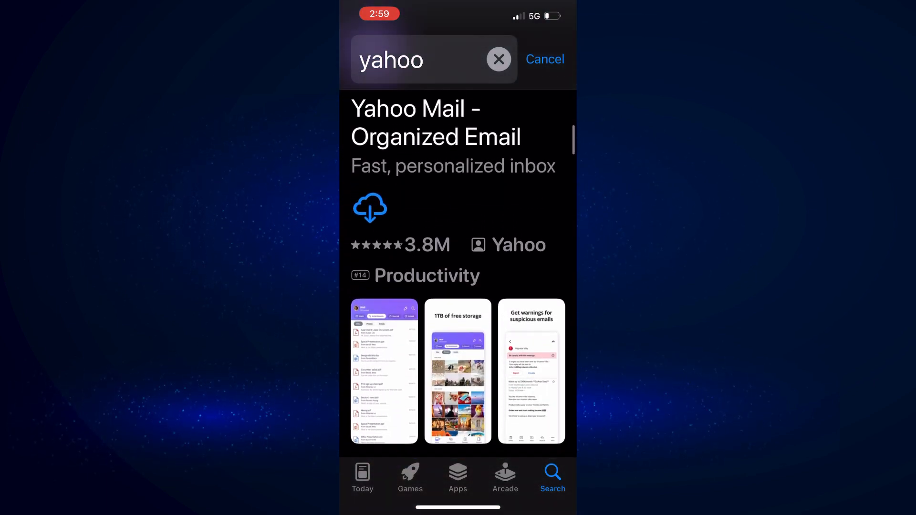
- Install Yahoo Mail and return to the App Library, where it shows under Recently Added
{"action": "scroll", "scroll_direction": "down", "scroll_amount": 3}
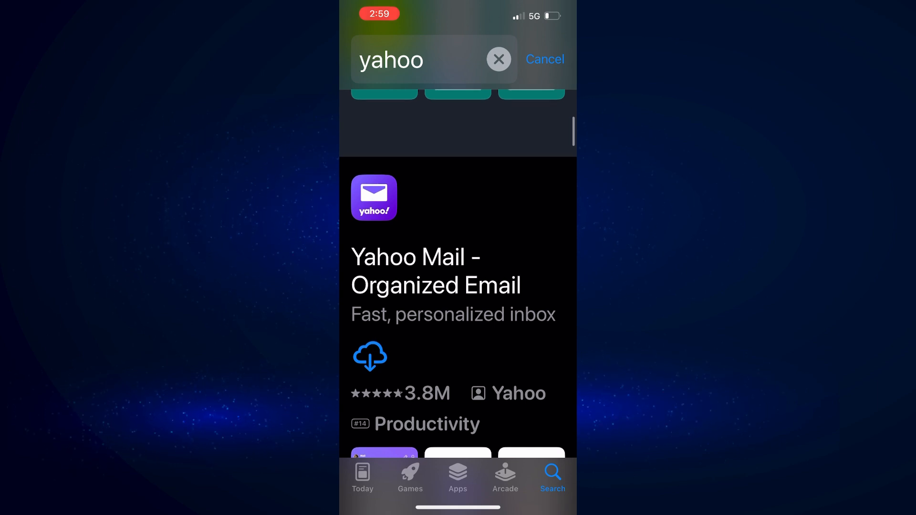
{"action": "left_click", "coordinate": [371, 356]}
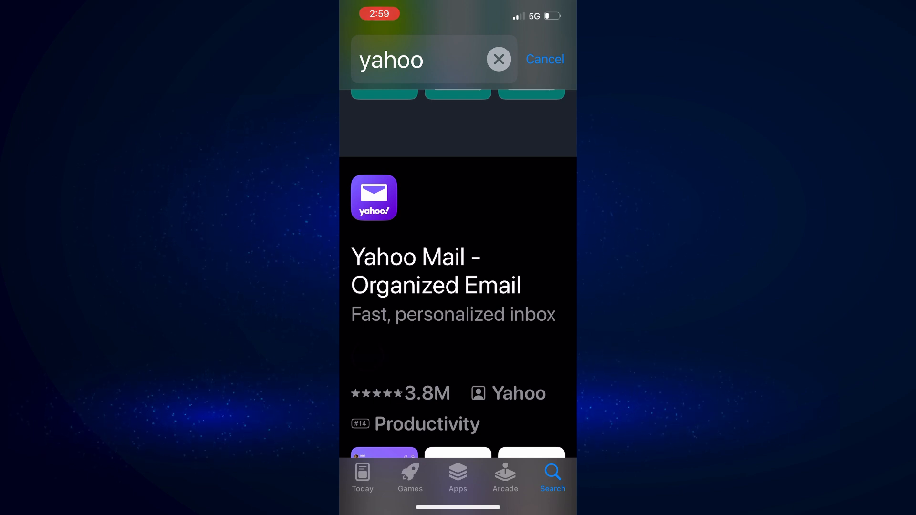
{"action": "left_click", "coordinate": [367, 358]}
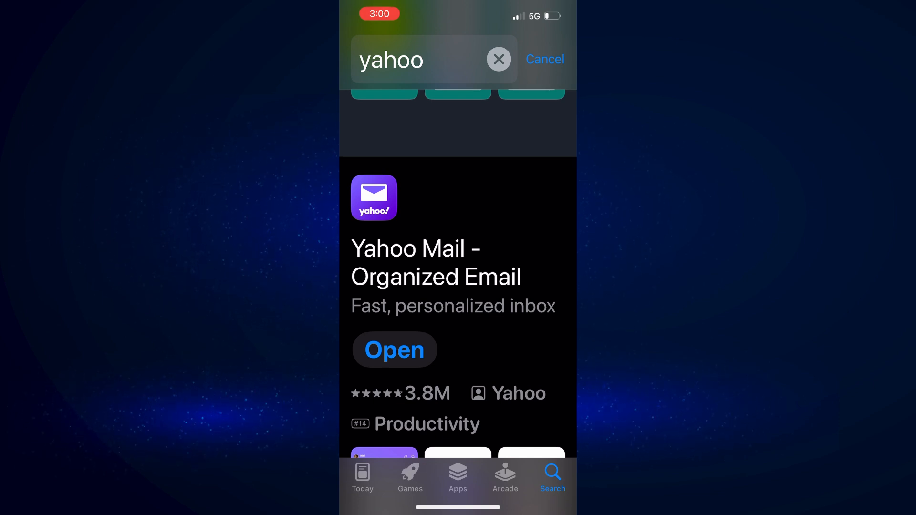
{"action": "left_click", "coordinate": [395, 351]}
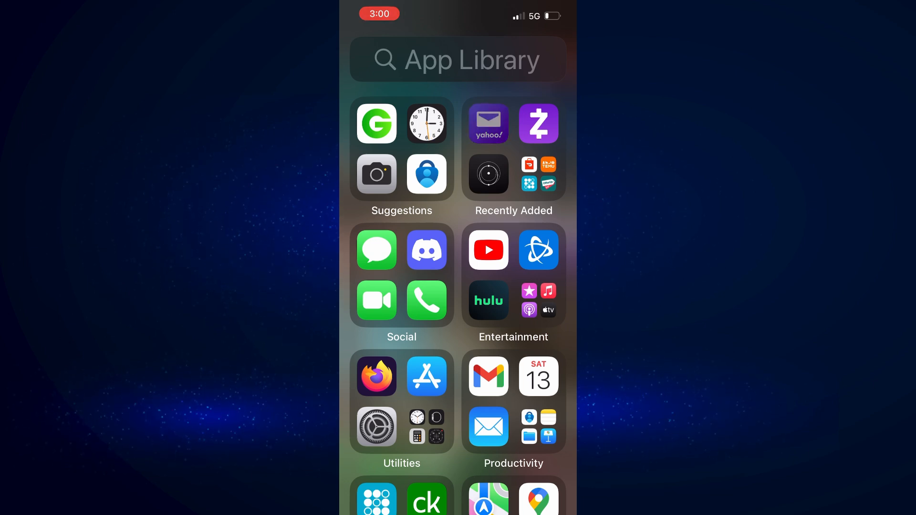
- Delete Yahoo Mail and its data via the icon's Delete App option, confirming the alert
{"action": "left_click", "coordinate": [488, 123]}
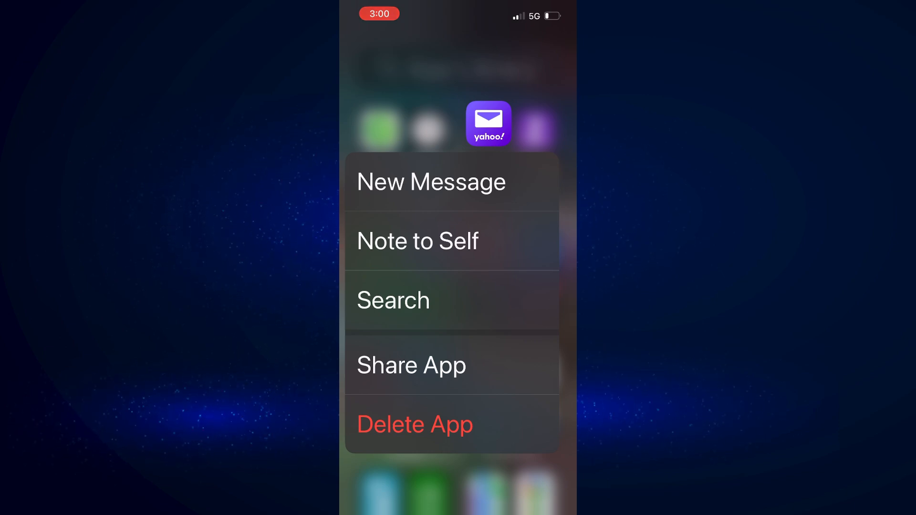
{"action": "left_click", "coordinate": [415, 424]}
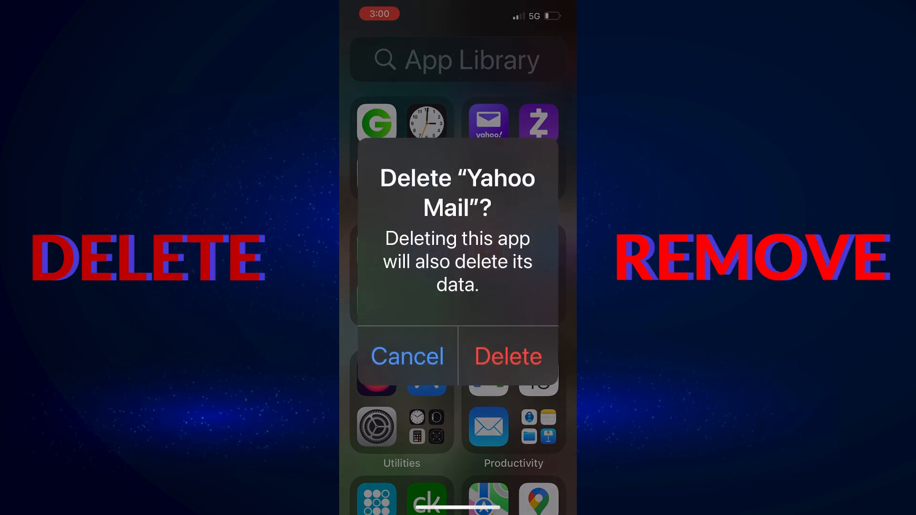
{"action": "left_click", "coordinate": [407, 356]}
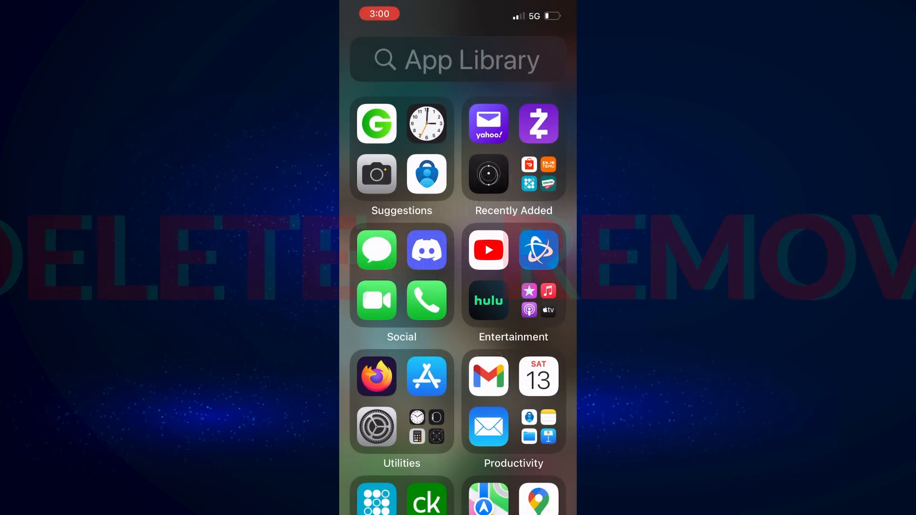